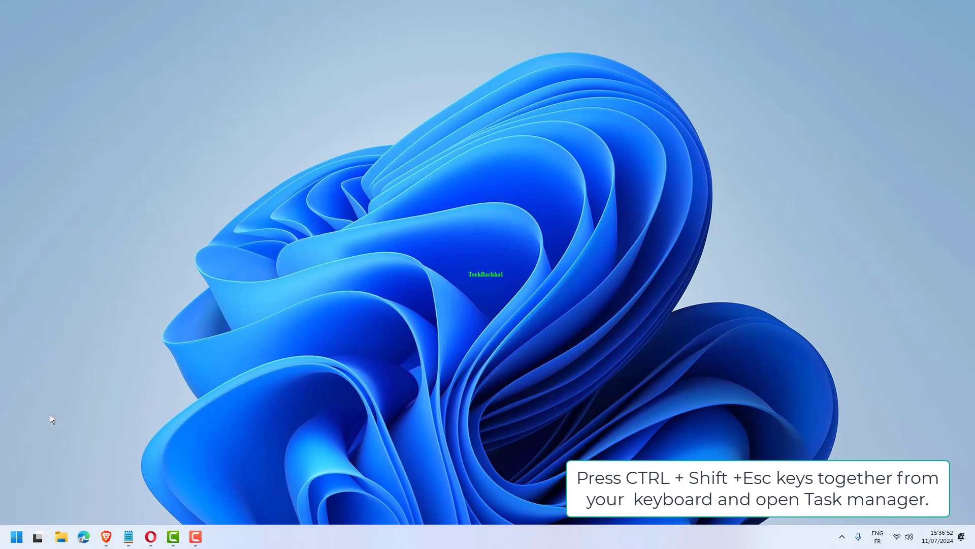
Step: End the Microsoft IME tasks from Task Manager's process list
key("ctrl+shift+esc")
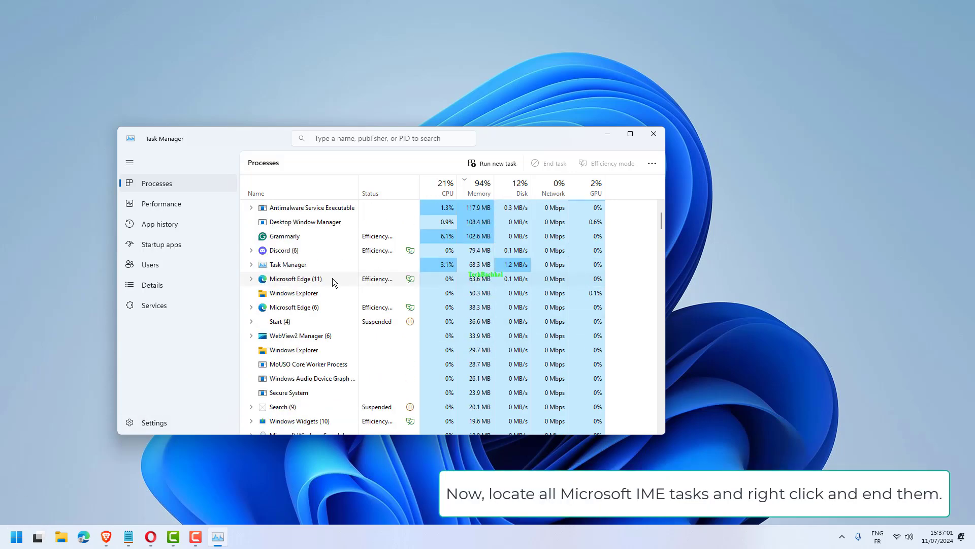
right_click(296, 278)
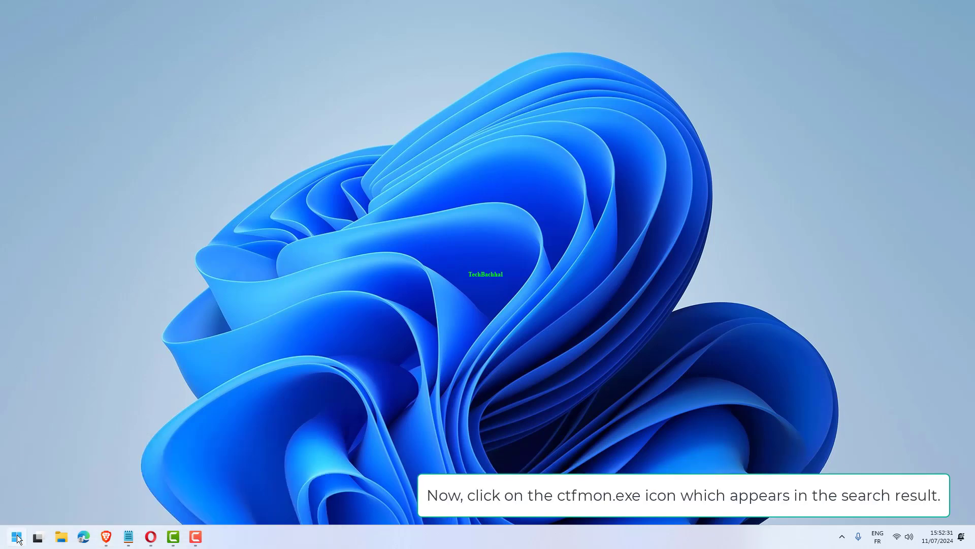
Step: Run ctfmon.exe from the Start search results
left_click(13, 537)
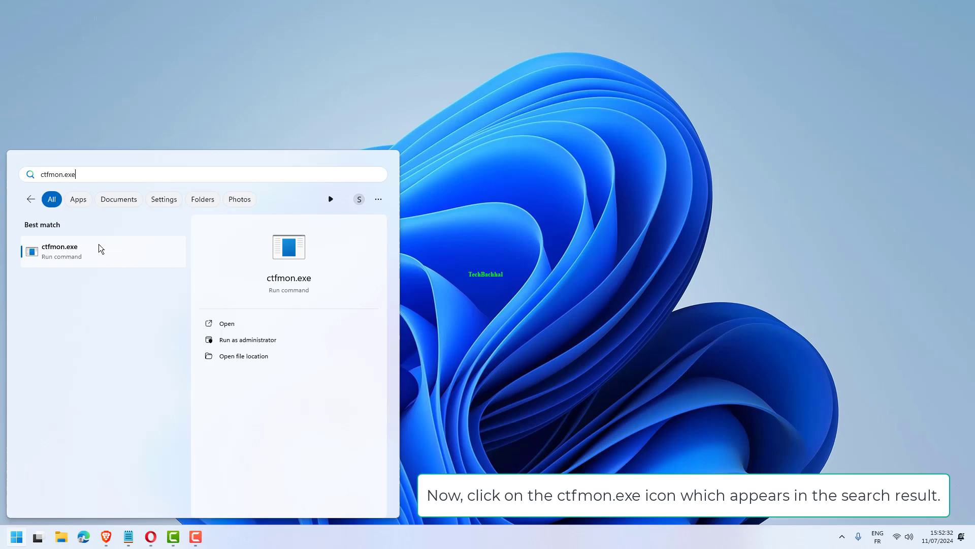
left_click(59, 251)
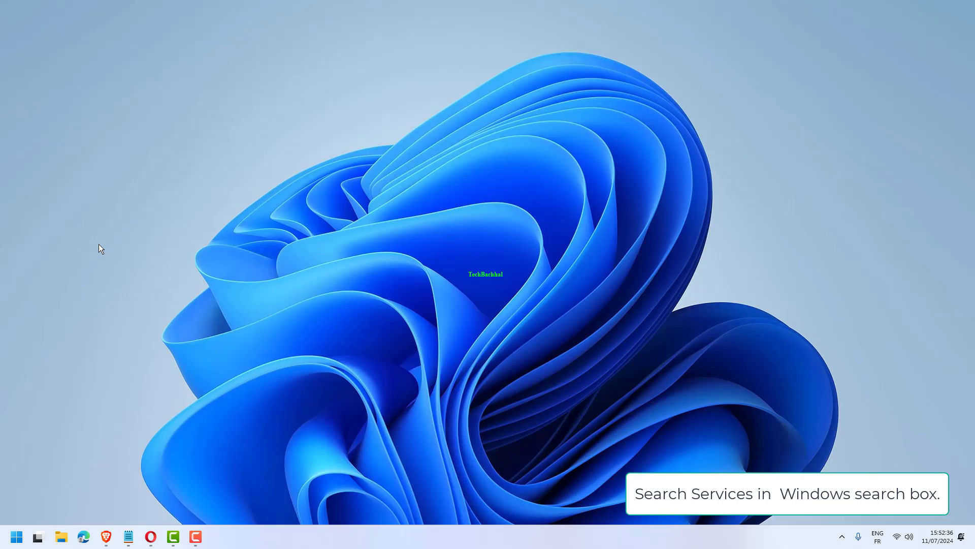
mouse_move(381, 387)
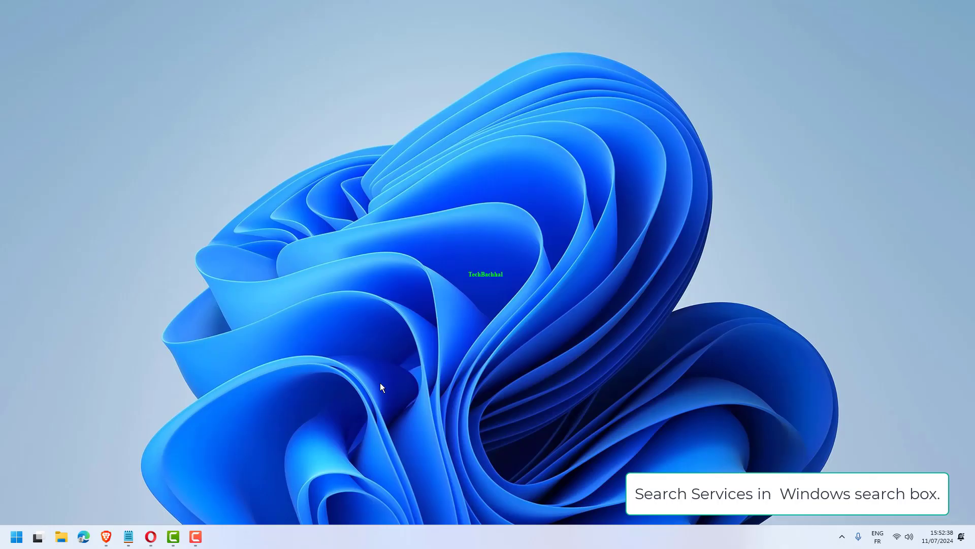
Step: Find the Services app by searching 'services' from Start
left_click(15, 536)
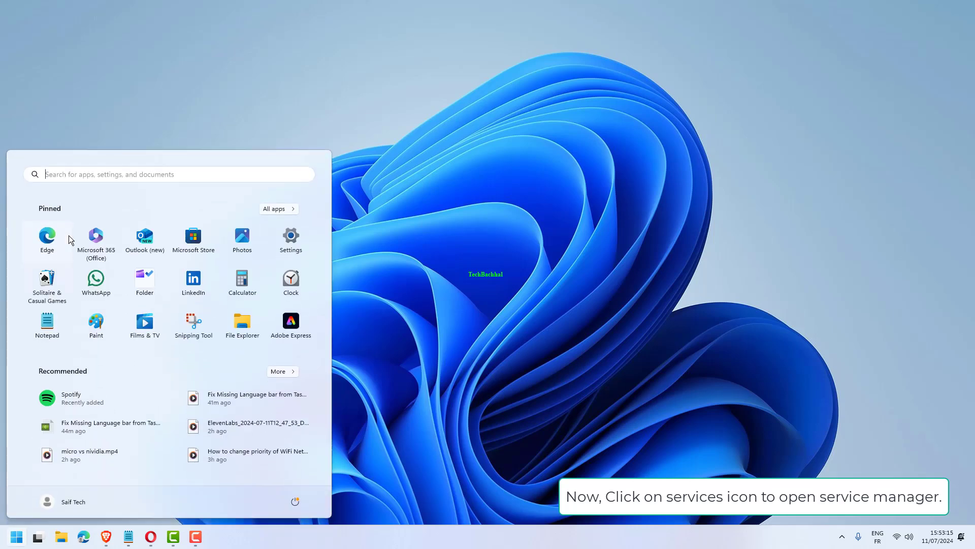
type("services")
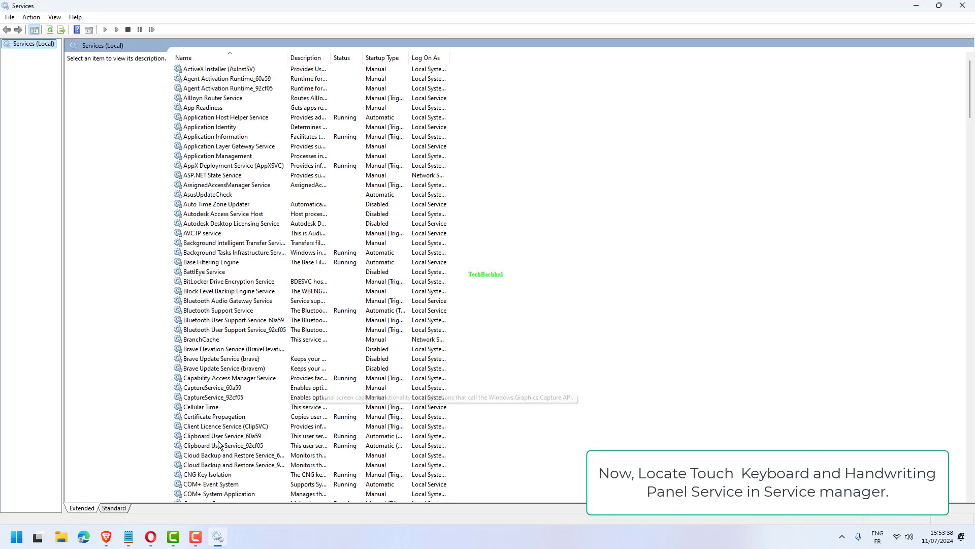
Step: Locate the Touch Keyboard and Handwriting Panel Service and bring up its properties
scroll("down", 3)
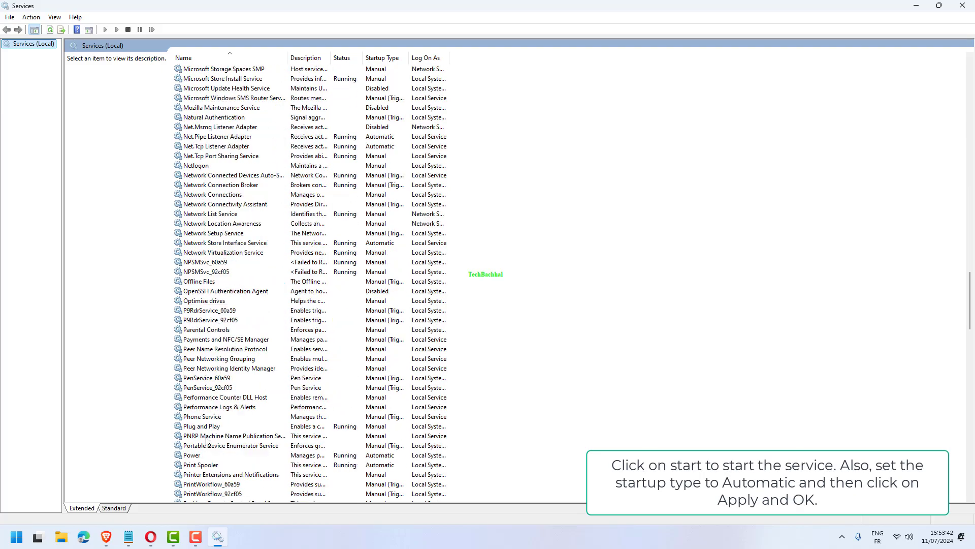
scroll("down", 3)
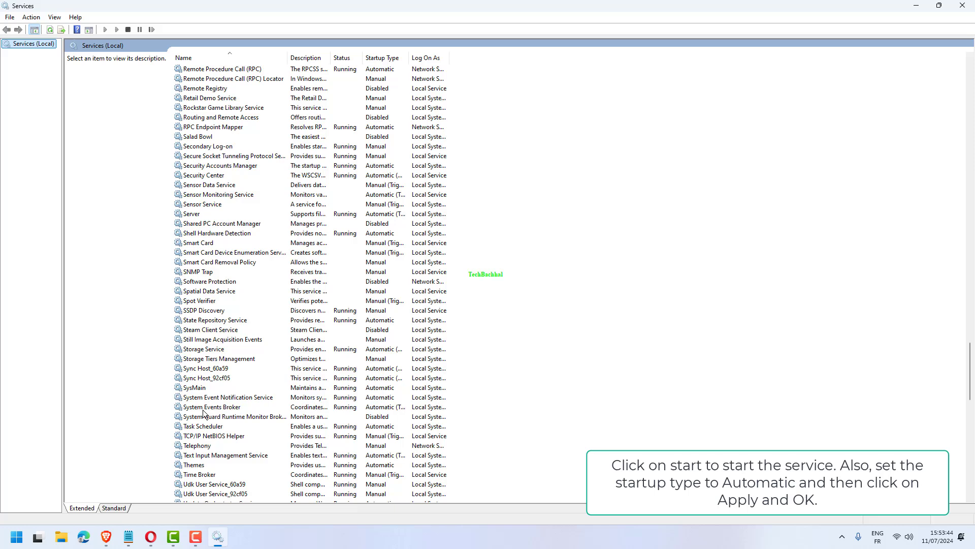
scroll("down", 3)
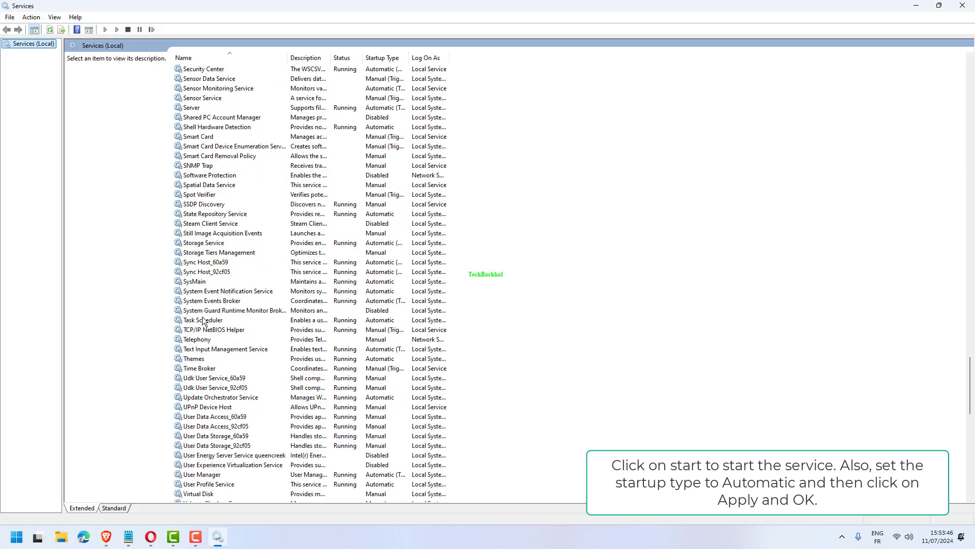
mouse_move(202, 367)
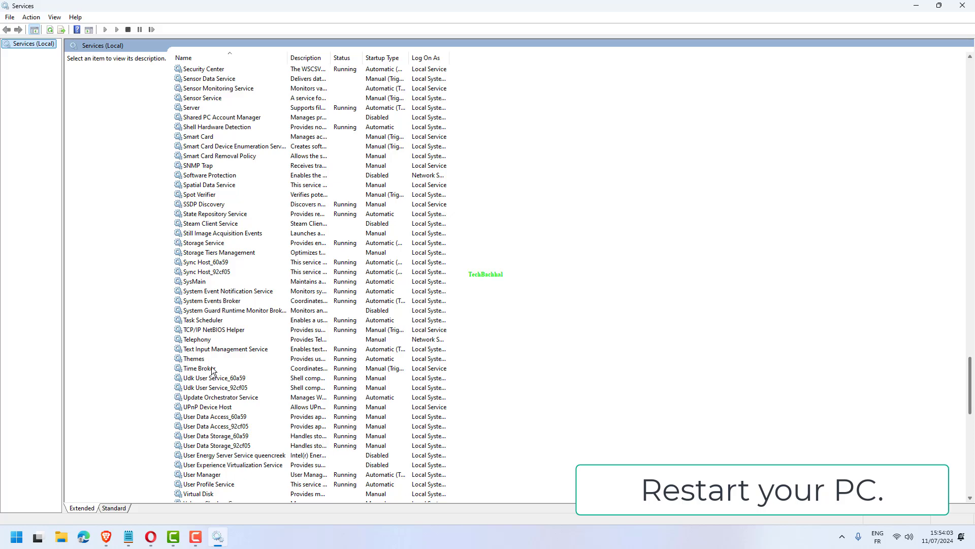
double_click(225, 348)
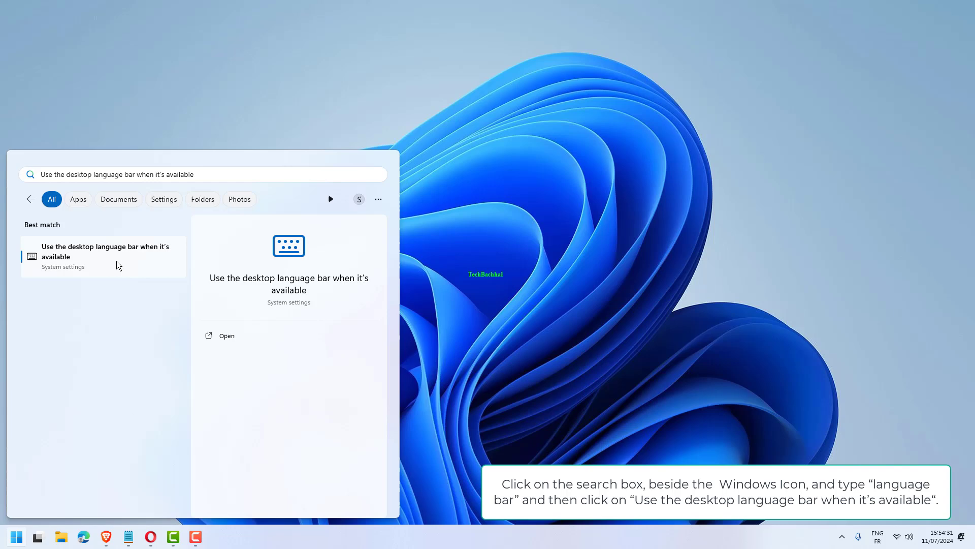
Step: Go to Advanced keyboard settings via the desktop language bar search result
left_click(104, 251)
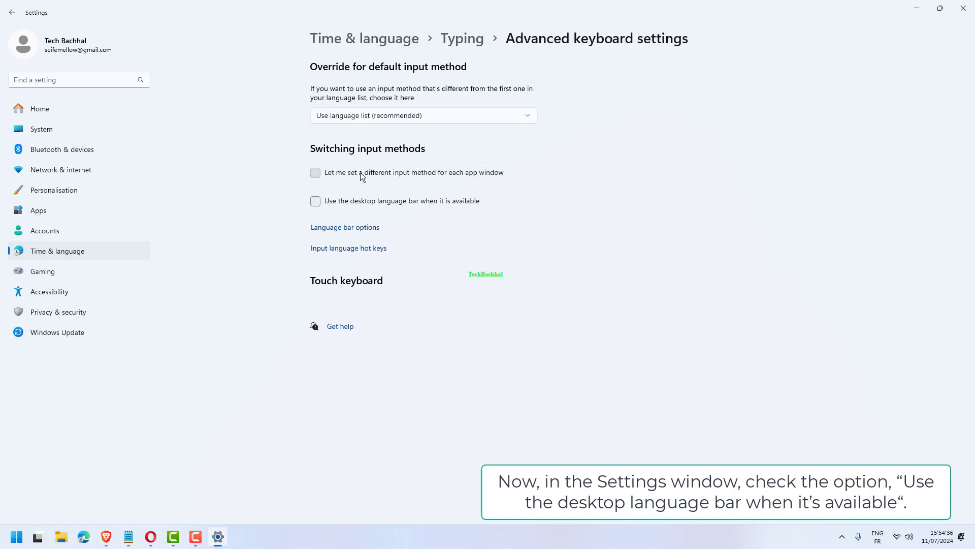
Step: Enable per-app input methods and the desktop language bar, then bring up Run
left_click(315, 173)
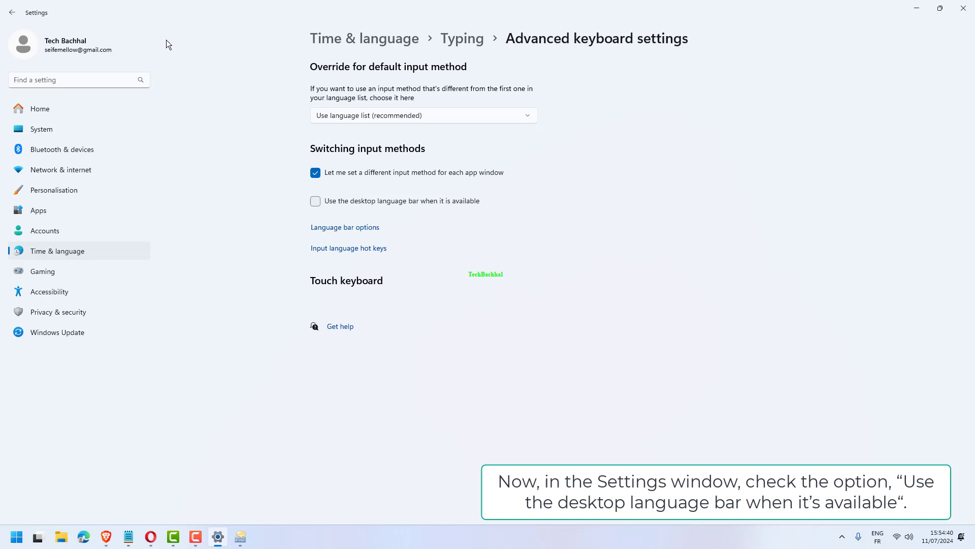
left_click(344, 227)
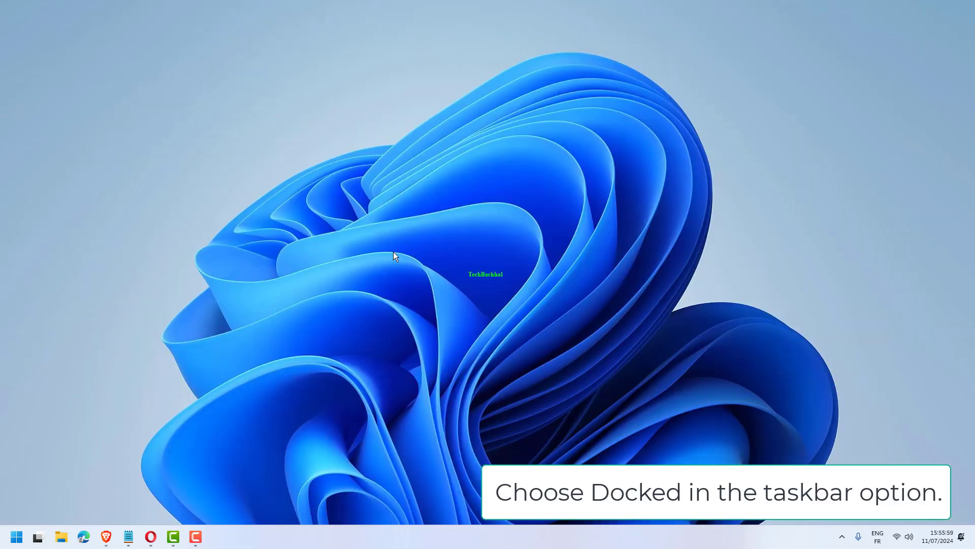
key("win+r")
type("r")
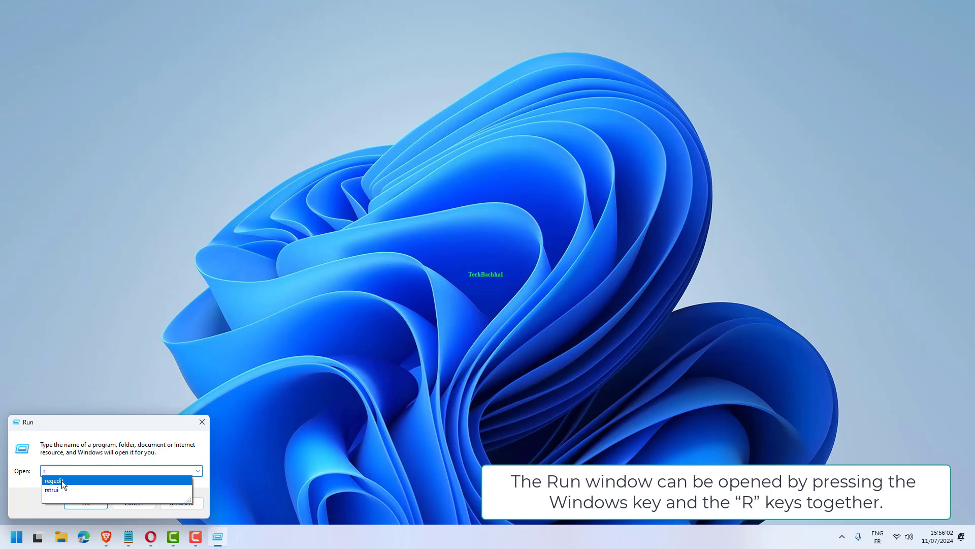
Step: Launch regedit from the Run dialog's suggestions
left_click(54, 481)
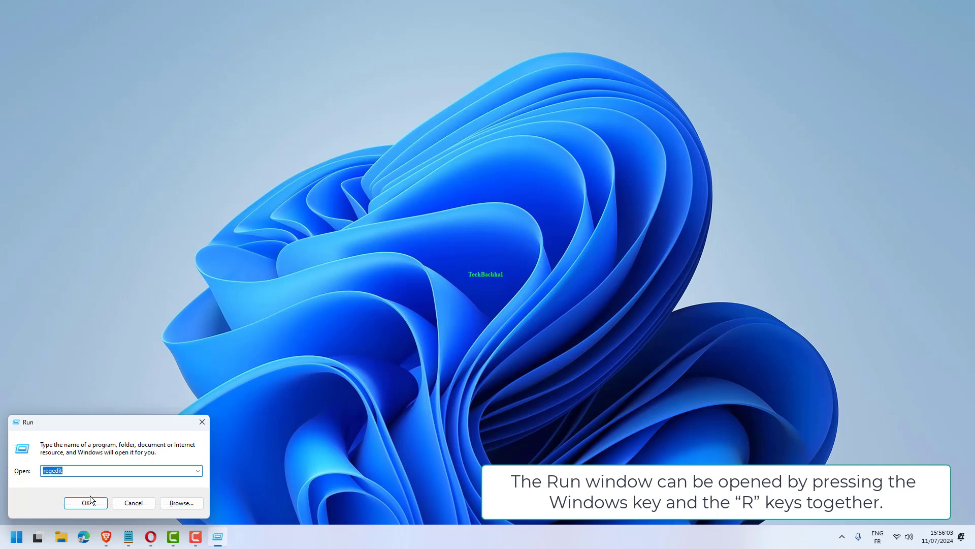
left_click(85, 503)
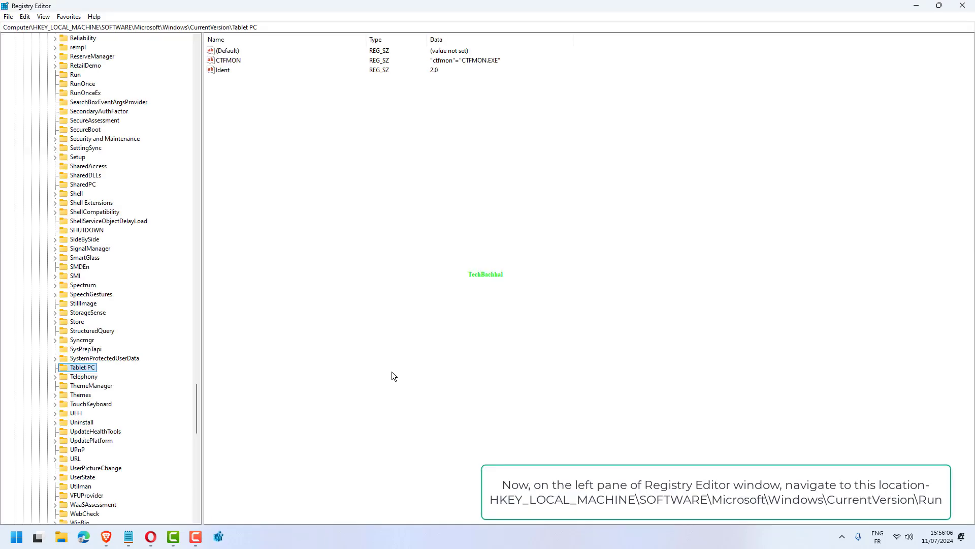
mouse_move(266, 50)
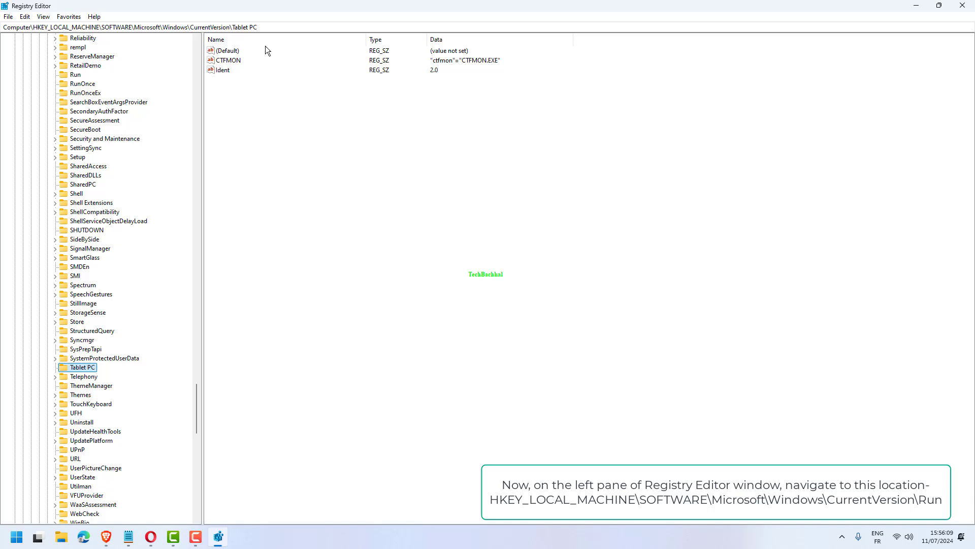
Step: Navigate to HKEY_LOCAL_MACHINE\SOFTWARE\Microsoft\Windows\CurrentVersion\Run
left_click(131, 27)
type("Computer\\5 Fix")
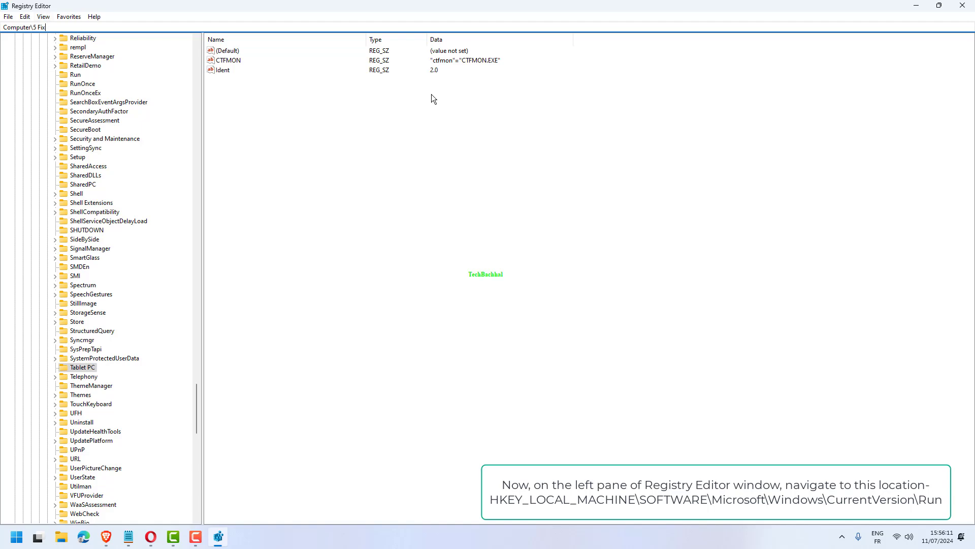
left_click(75, 74)
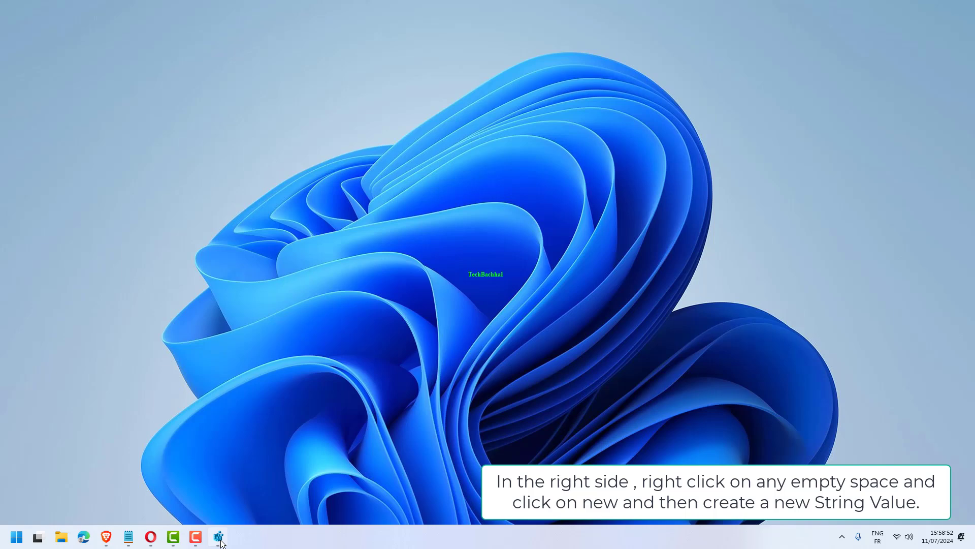
Step: Create a new string value CTFMON under the Run key and open it for editing
left_click(219, 536)
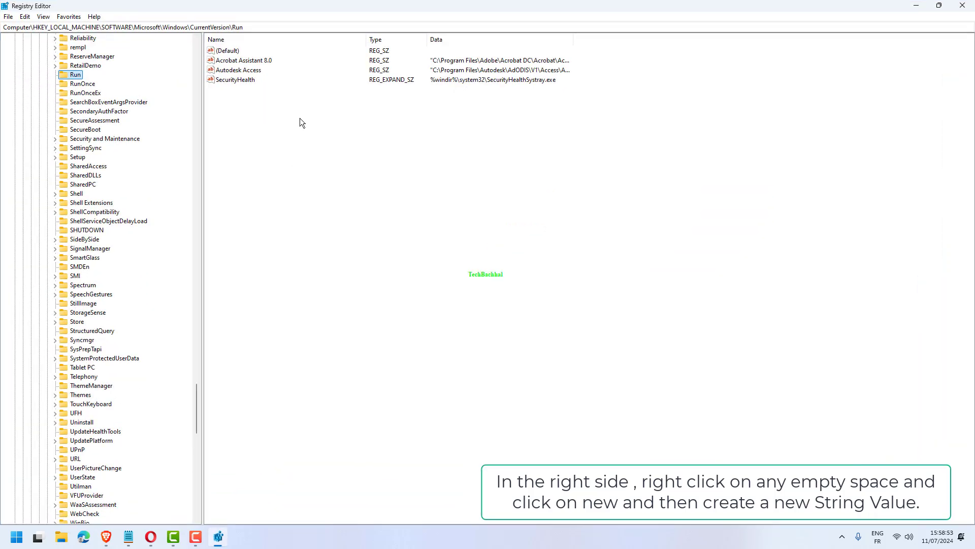
right_click(302, 123)
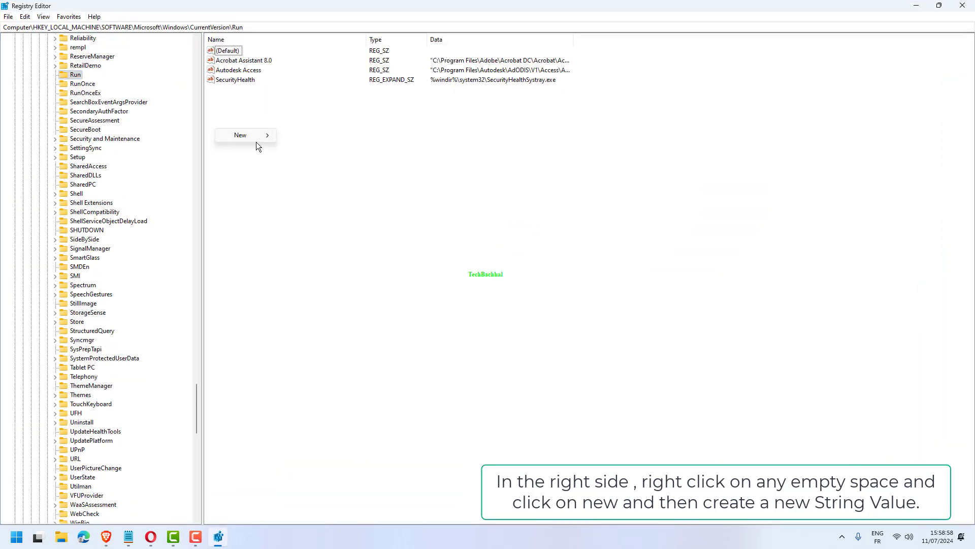
mouse_move(239, 135)
type("CTFMON")
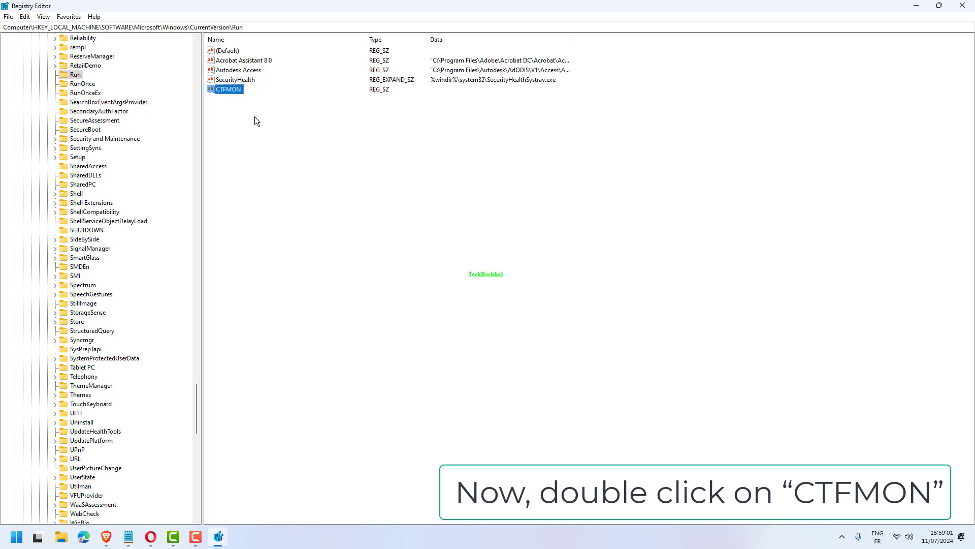
double_click(229, 90)
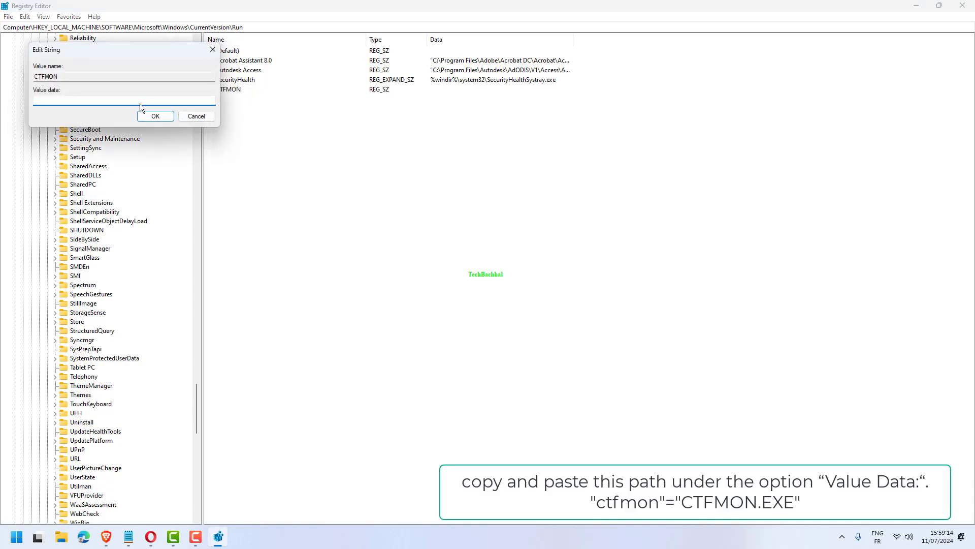
Step: Set CTFMON's value data to "ctfmon"="CTFMON.EXE" and confirm
type("\"ctfmon\"=\"CTFMON.EXE\"")
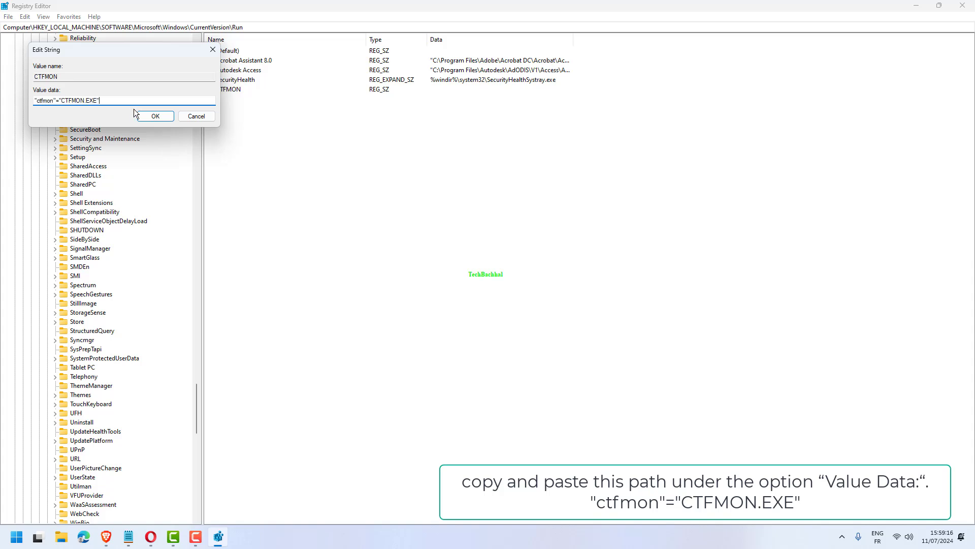
left_click(155, 116)
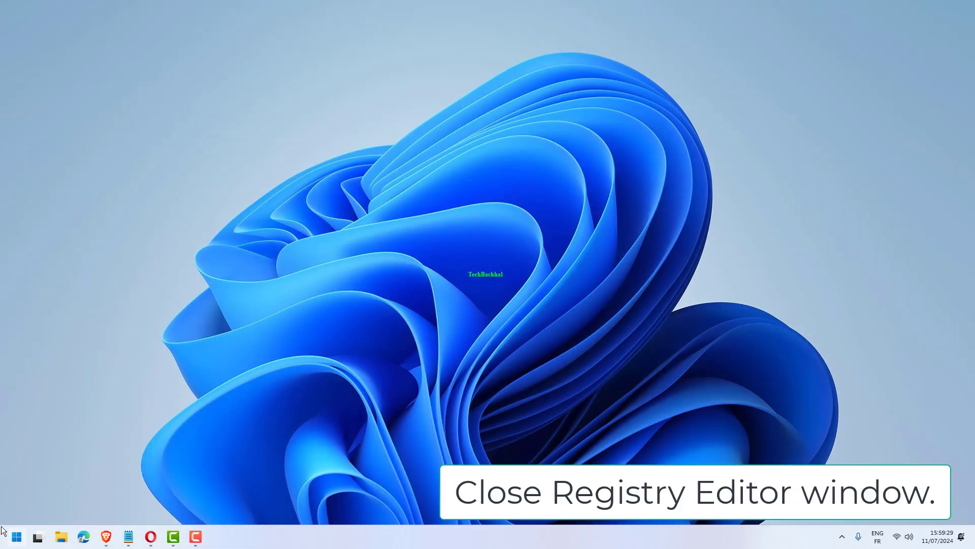
Step: Reach the Start menu's power choices so Restart can be selected
left_click(15, 536)
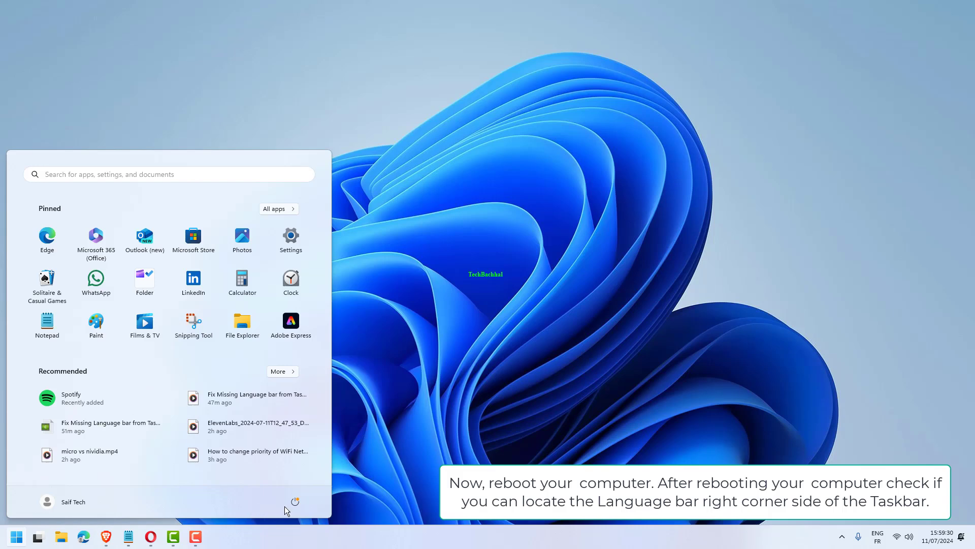
left_click(294, 501)
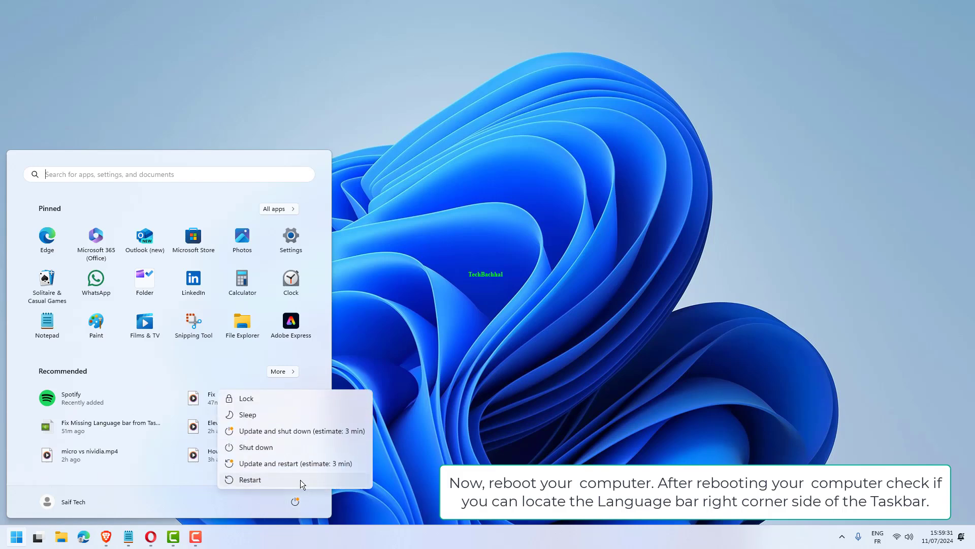